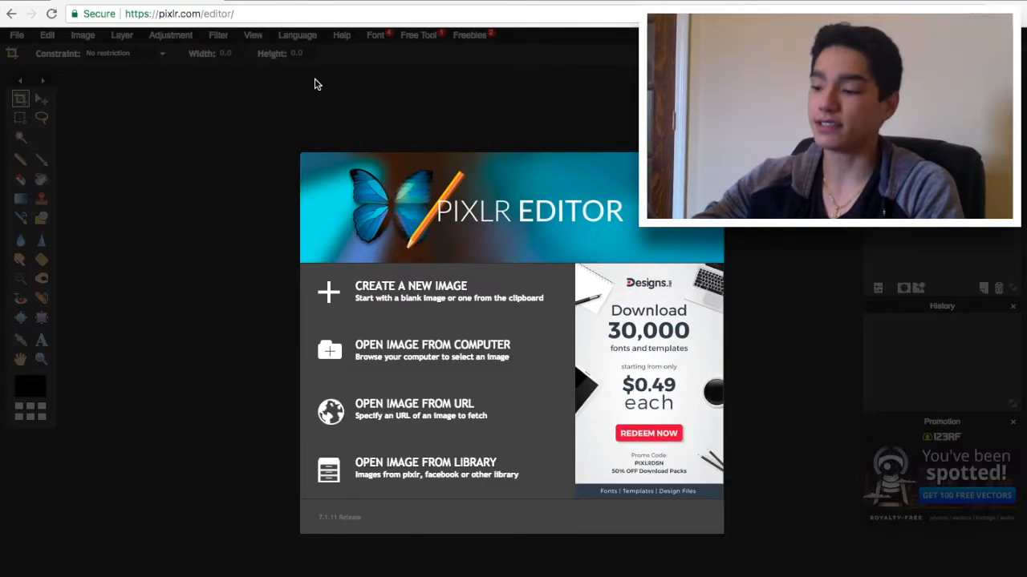
pyautogui.moveTo(404, 299)
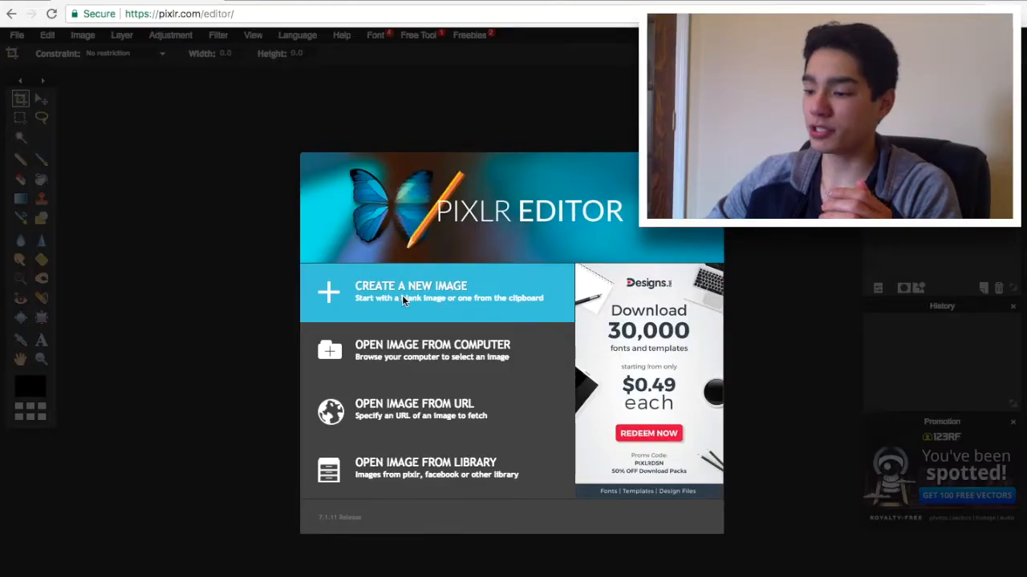
# Start a new blank image from the welcome screen, accepting the default size
pyautogui.click(411, 293)
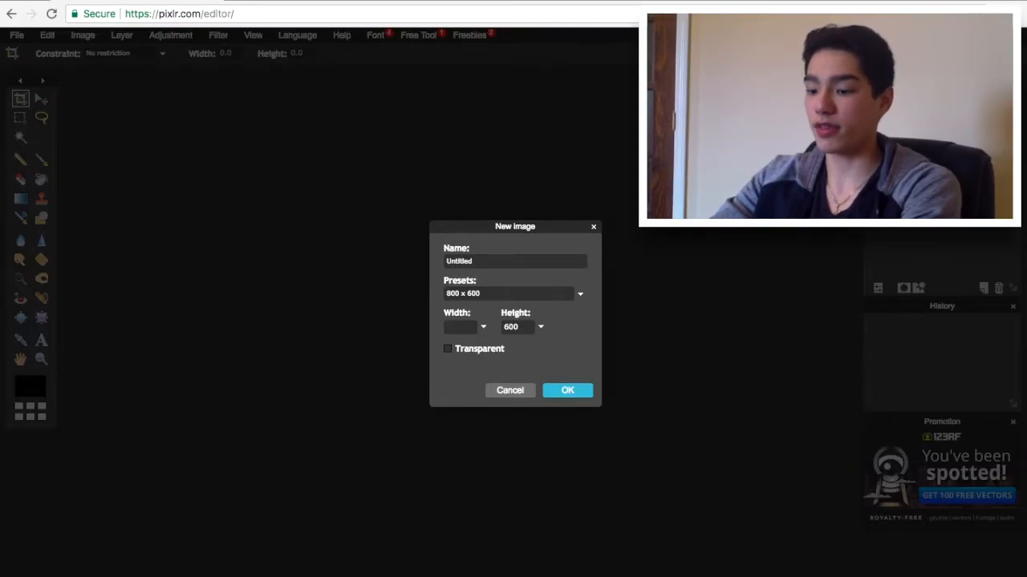
pyautogui.click(567, 390)
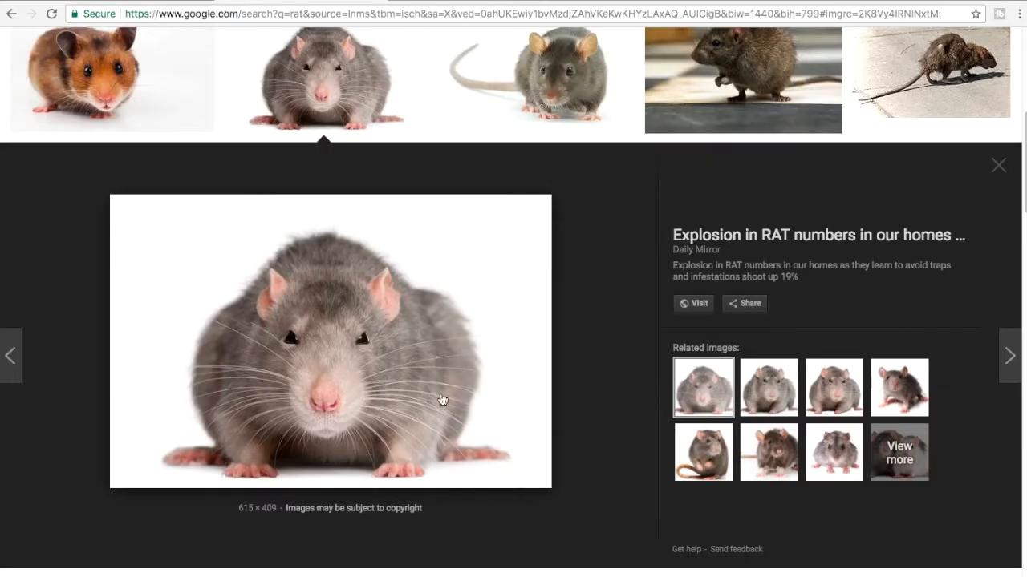
# Save the enlarged grey rat photo from Google Images via Save Image As
pyautogui.rightClick(443, 399)
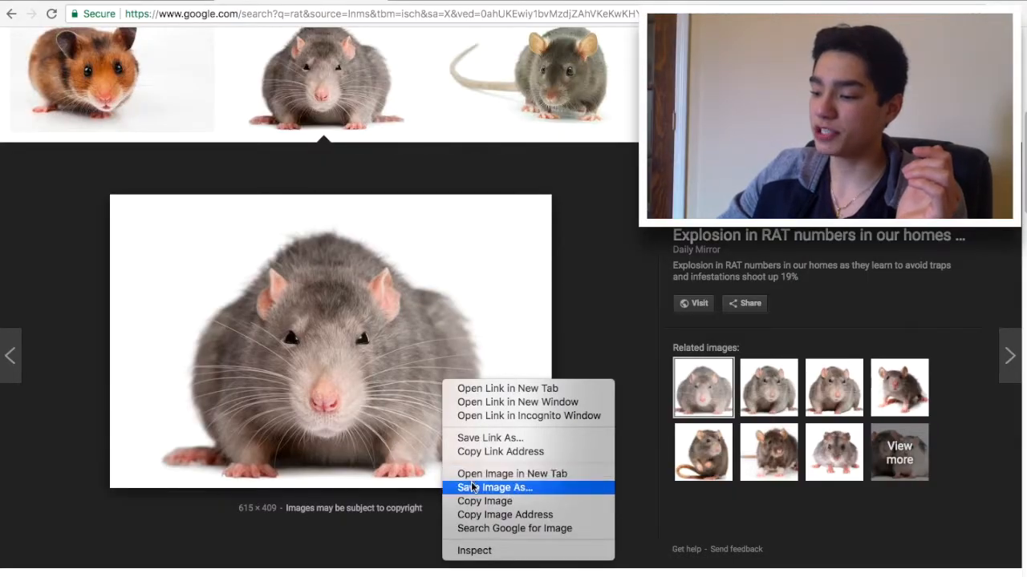
pyautogui.click(492, 488)
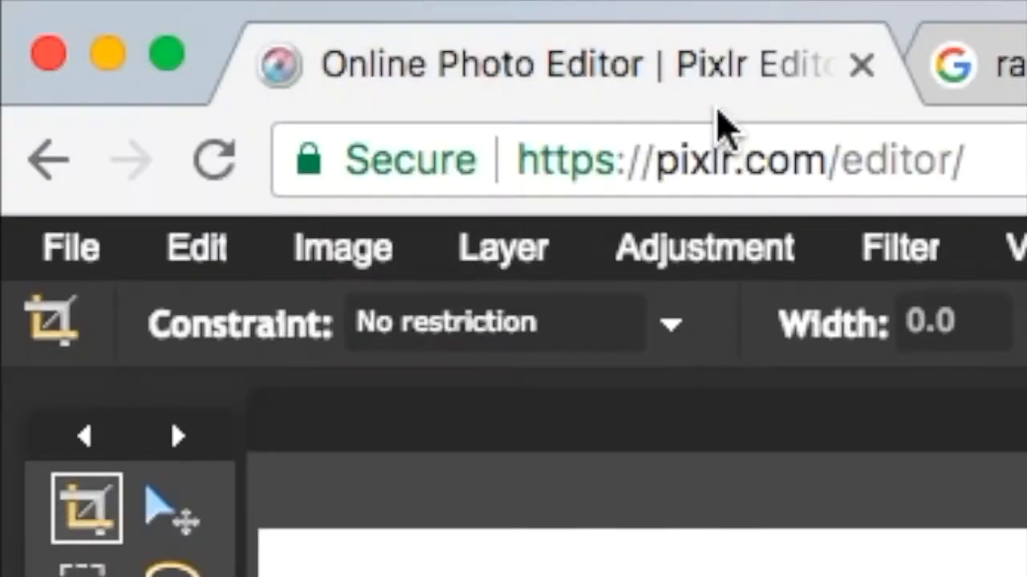
# Back in Pixlr, open the saved rat photo and the face photo as layers
pyautogui.click(503, 247)
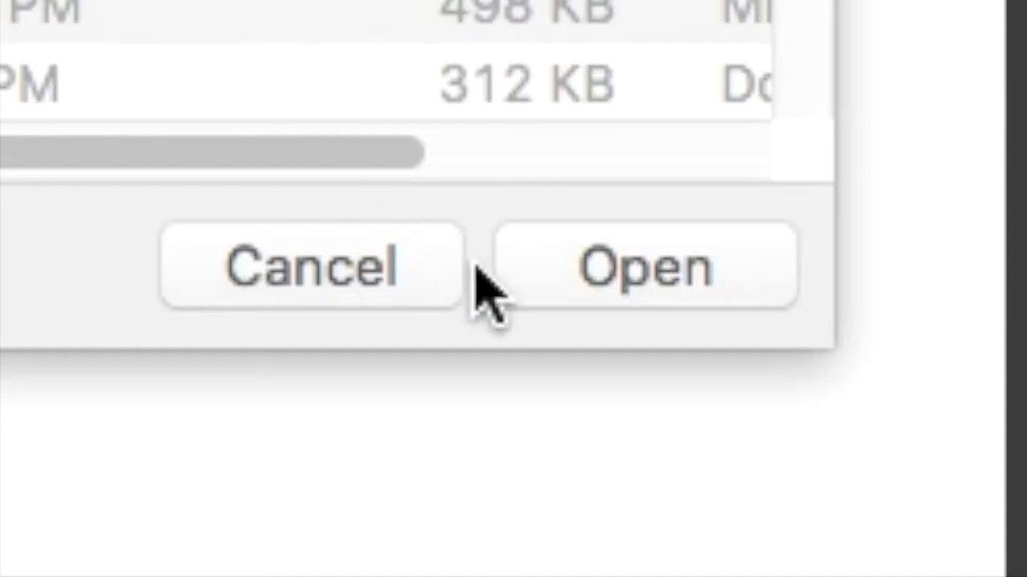
pyautogui.click(646, 267)
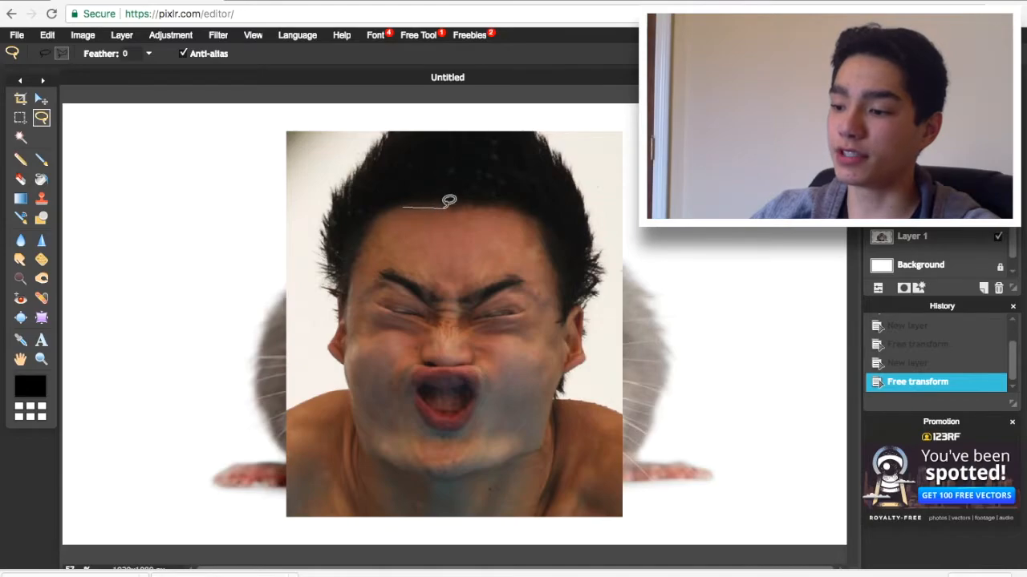
# Lasso the man's face, invert the selection, delete the surroundings, and deselect
pyautogui.moveTo(437, 205); pyautogui.dragTo(357, 288)
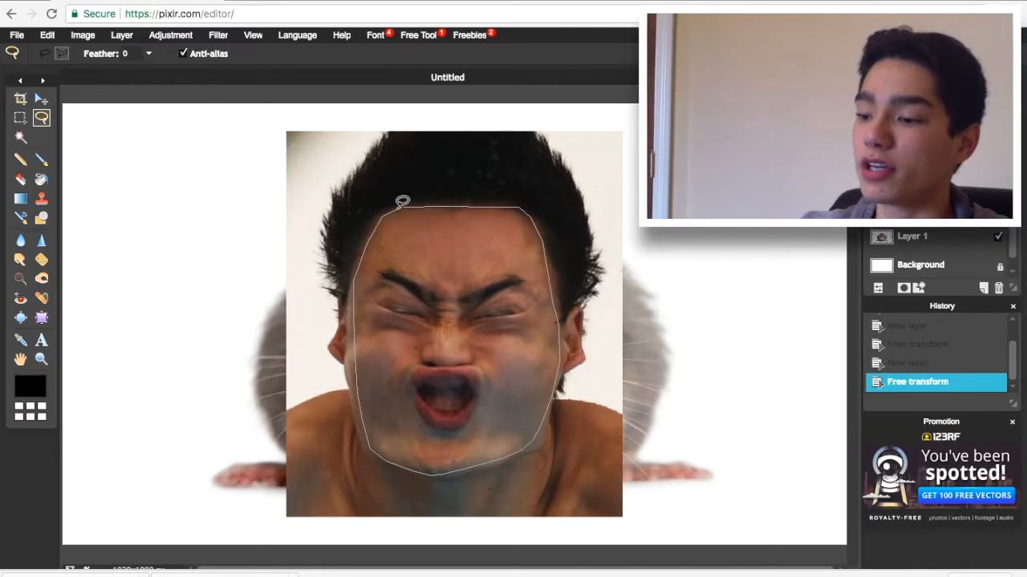
pyautogui.moveTo(401, 214)
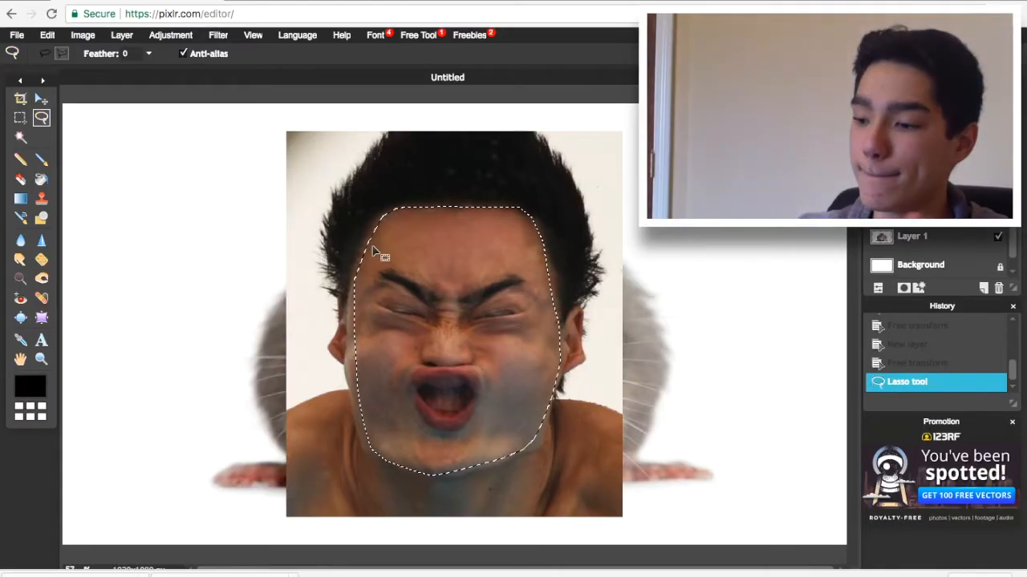
pyautogui.moveTo(409, 255)
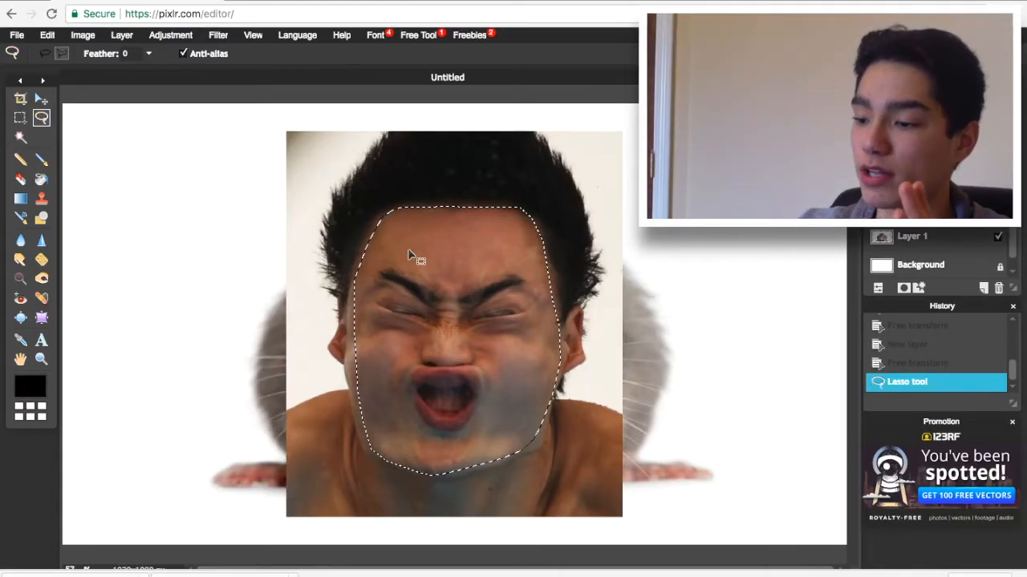
pyautogui.rightClick(409, 255)
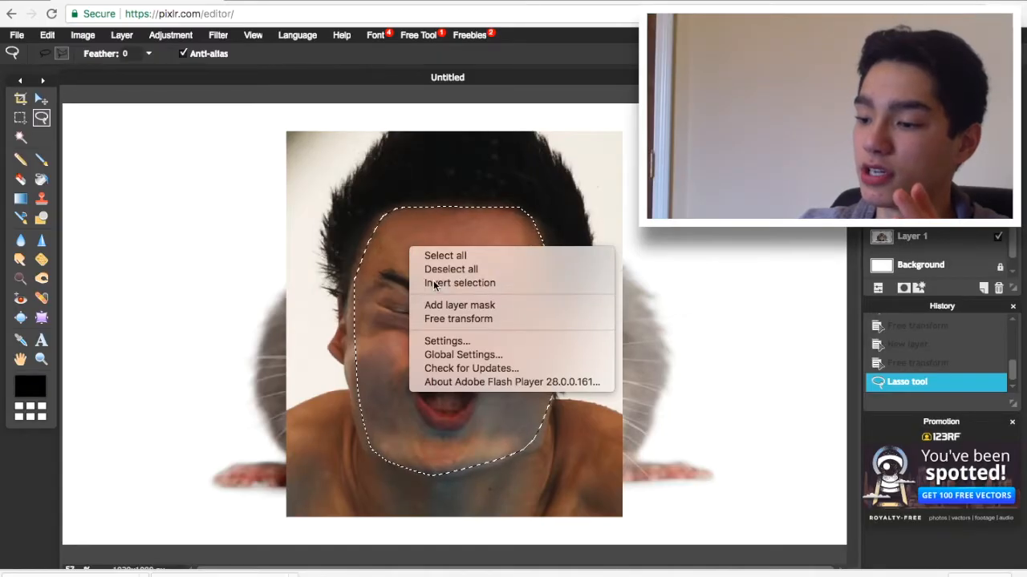
pyautogui.click(458, 282)
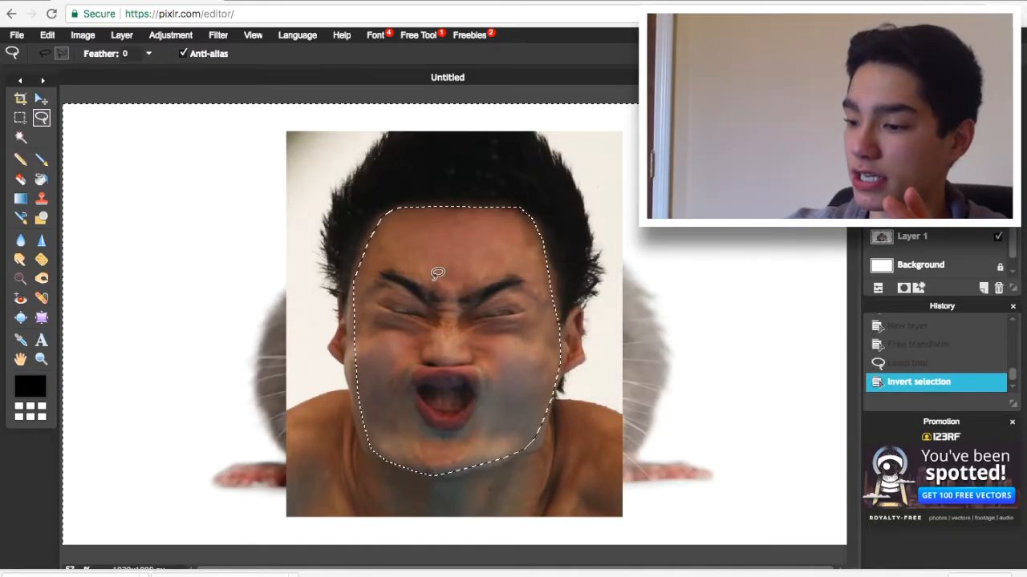
pyautogui.press('Delete')
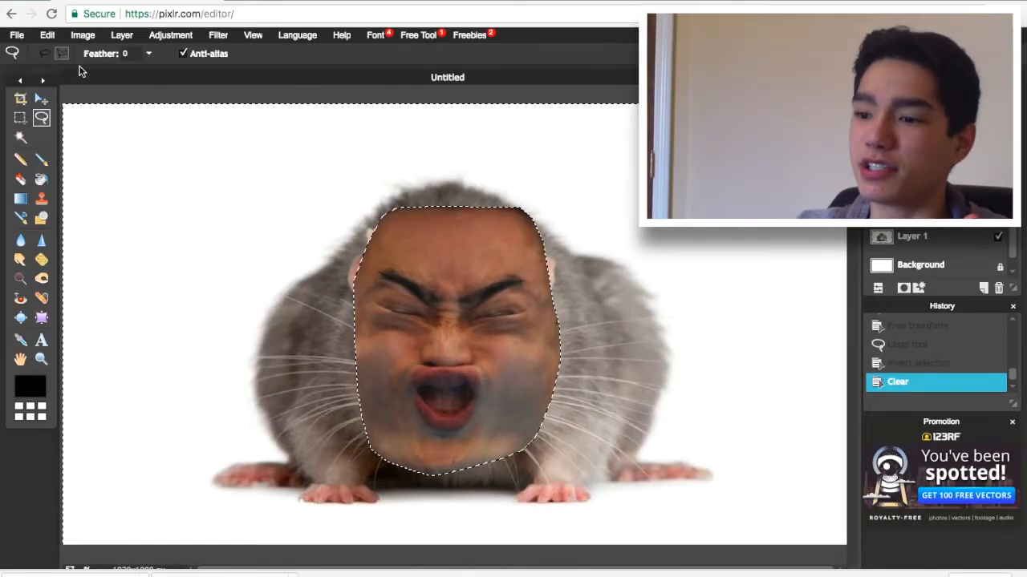
pyautogui.moveTo(60, 56)
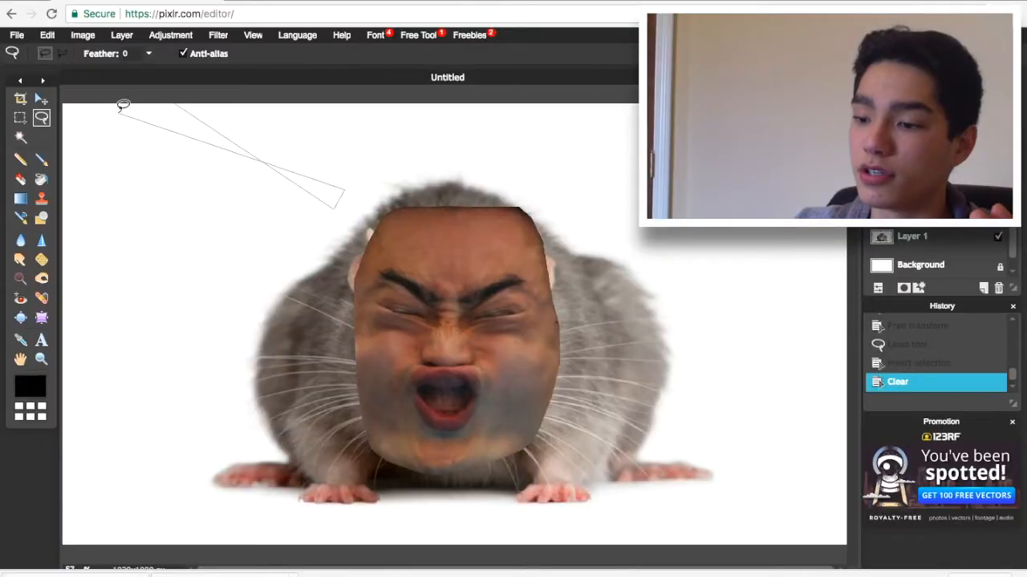
pyautogui.press('Ctrl+D')
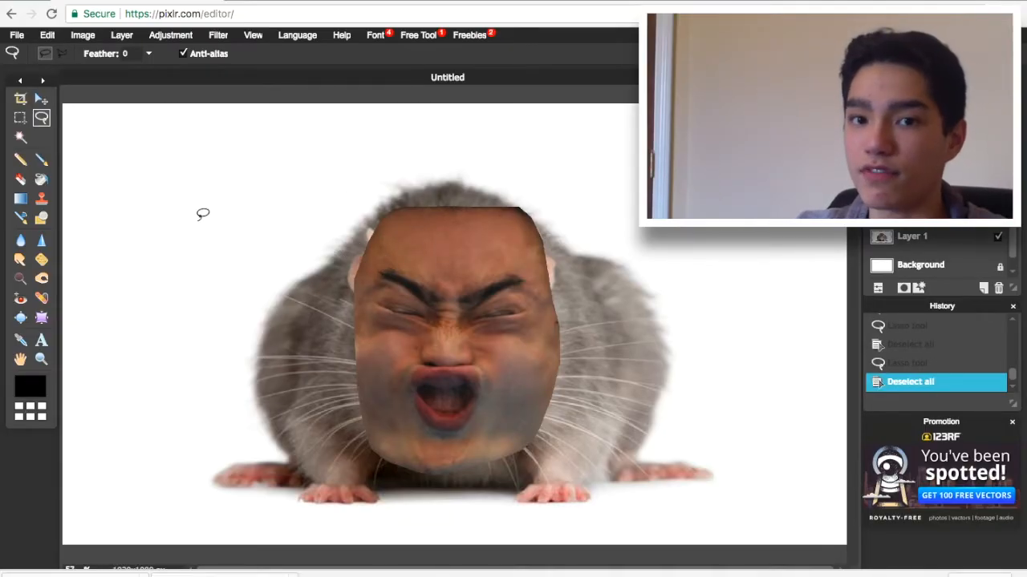
pyautogui.moveTo(43, 117)
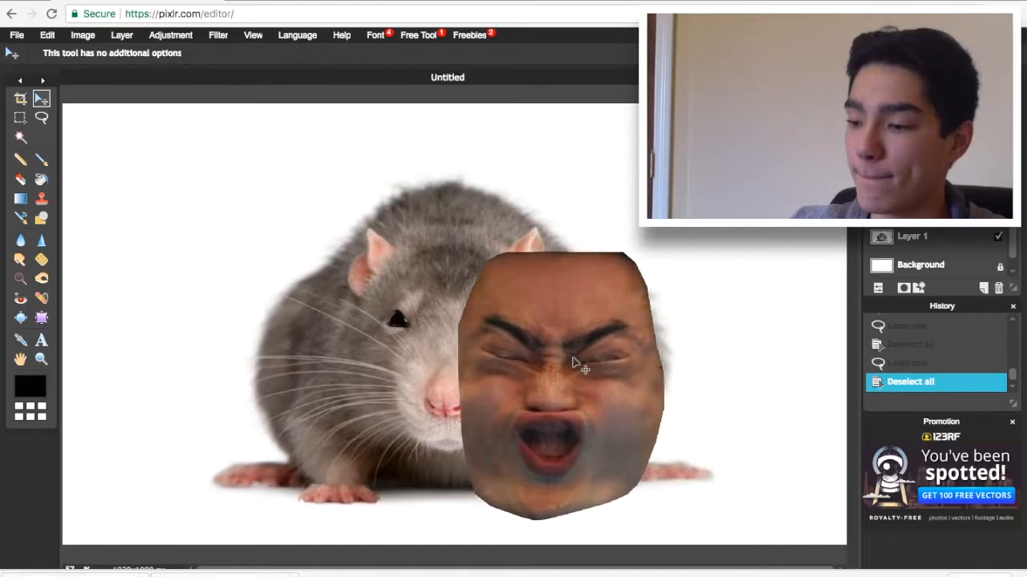
# Drag the cut-out face onto the rat's head and stretch it slightly wider
pyautogui.moveTo(573, 369); pyautogui.dragTo(461, 329)
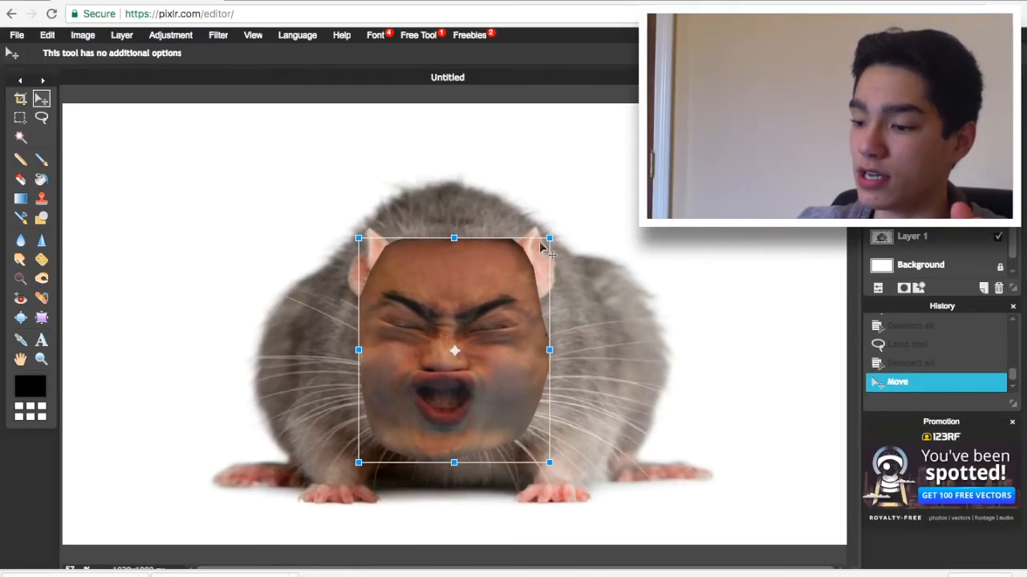
pyautogui.moveTo(454, 350); pyautogui.dragTo(624, 354)
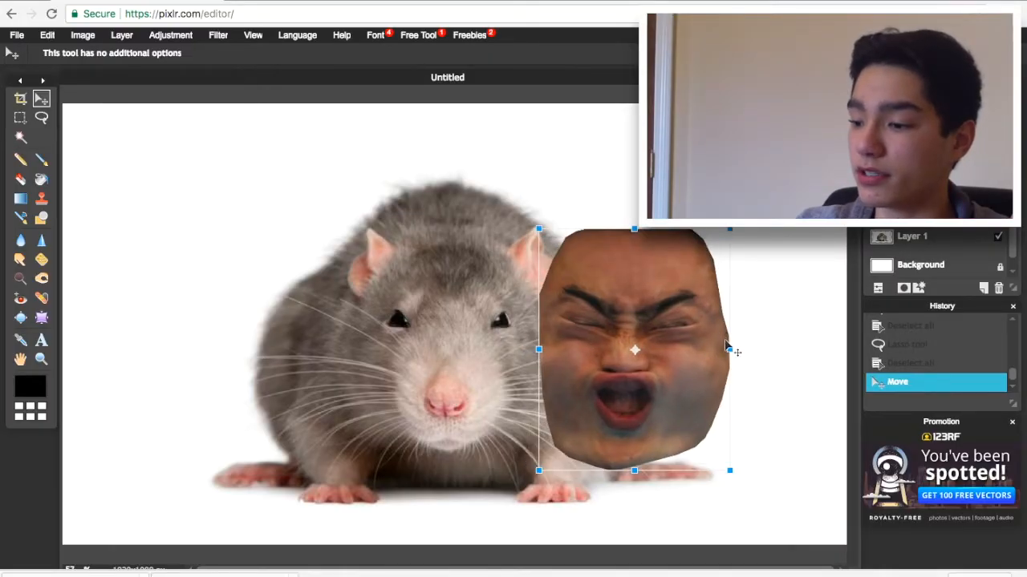
pyautogui.moveTo(633, 349); pyautogui.dragTo(458, 349)
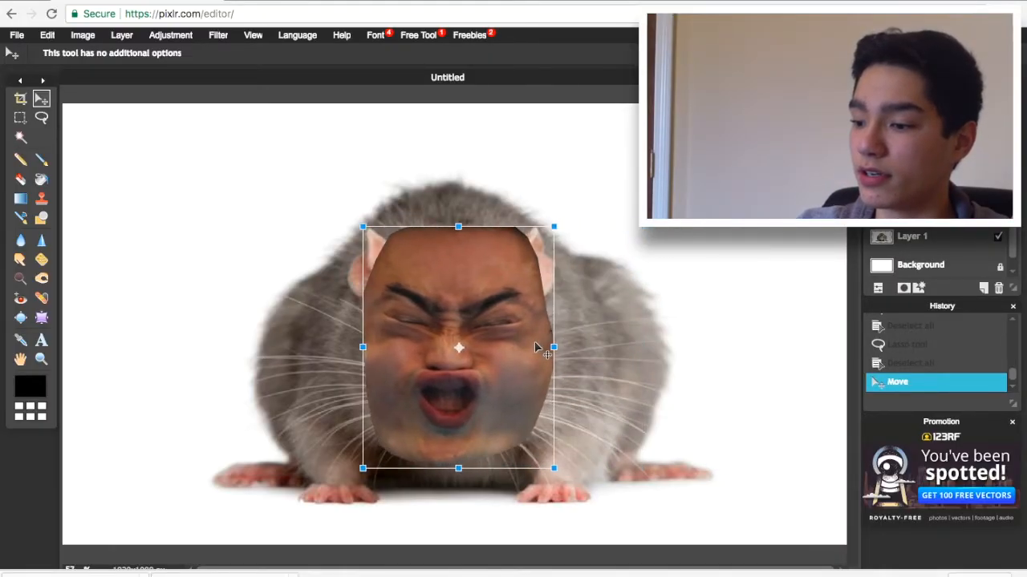
pyautogui.moveTo(458, 348); pyautogui.dragTo(468, 348)
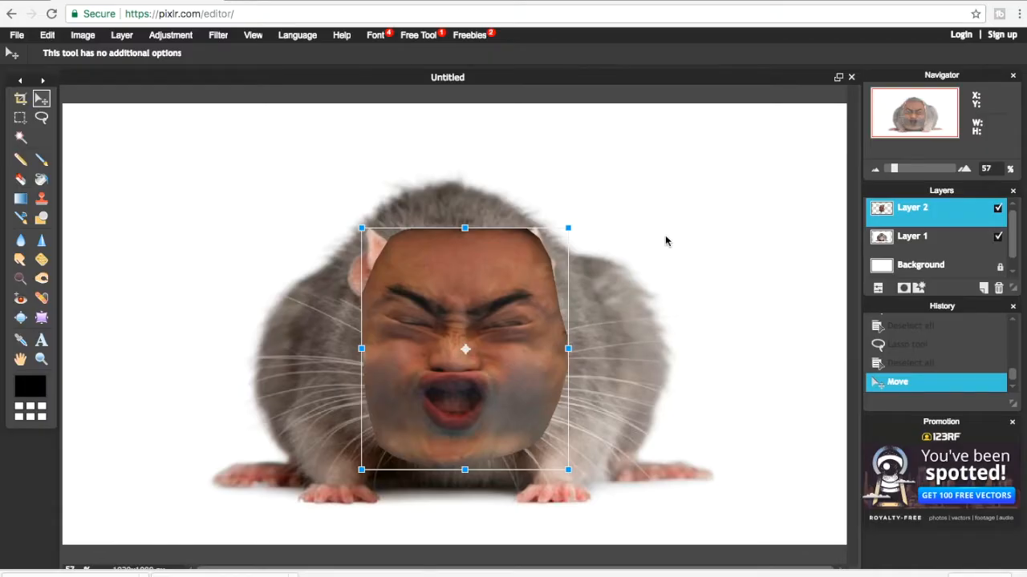
pyautogui.click(20, 179)
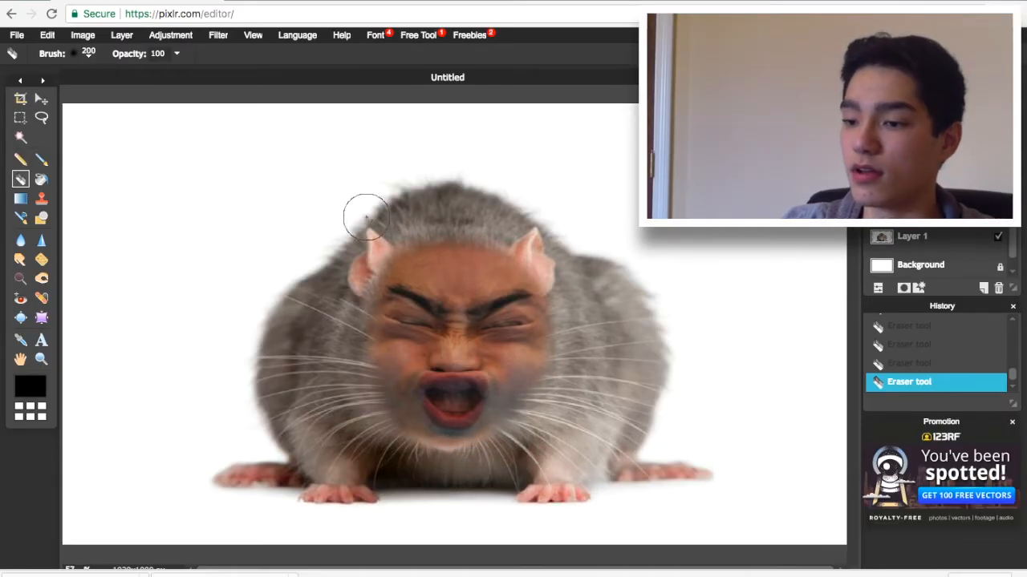
# Soften the face edges with the Eraser, reshape it, and apply the transform
pyautogui.click(41, 98)
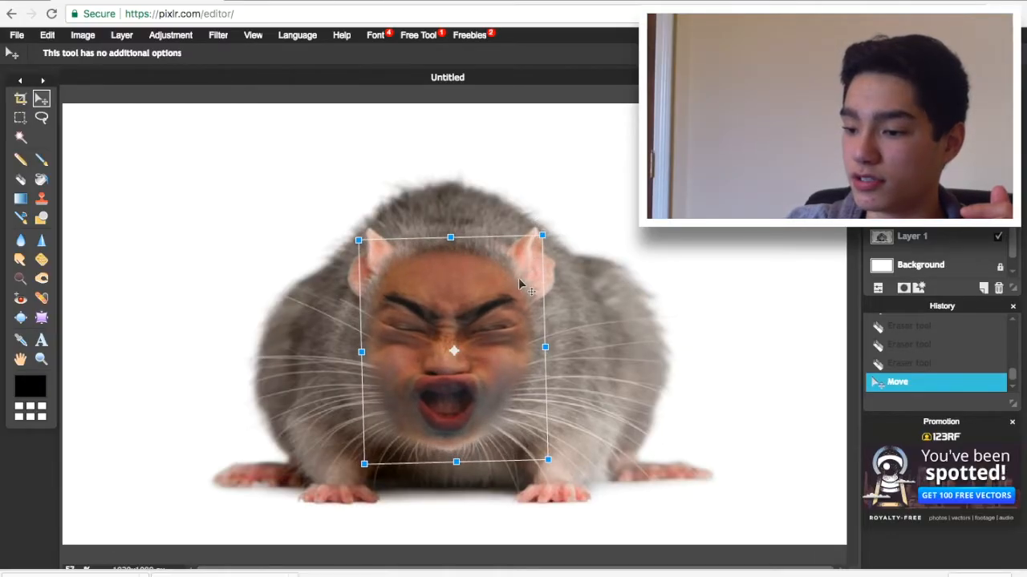
pyautogui.moveTo(453, 349); pyautogui.dragTo(457, 351)
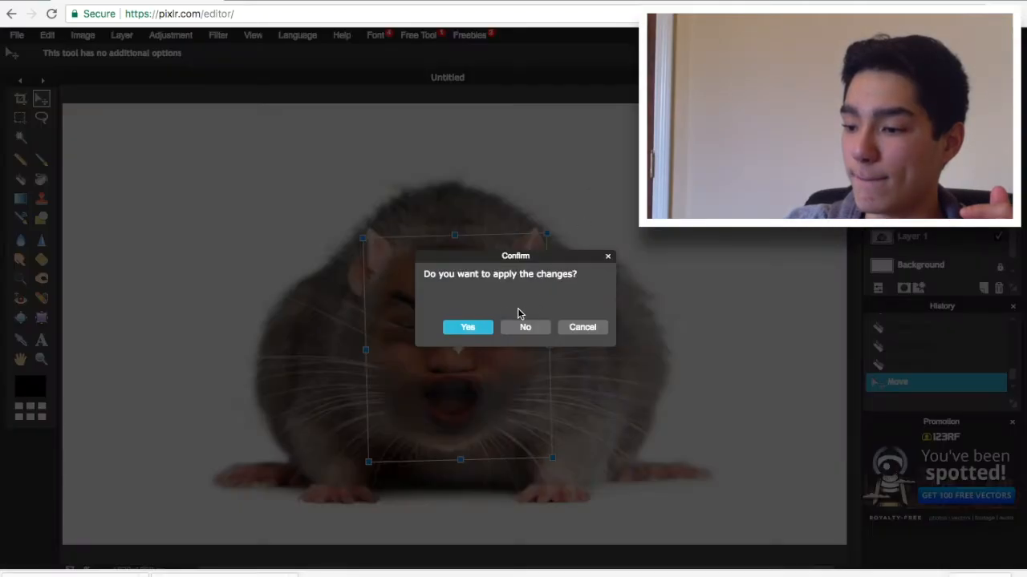
pyautogui.click(467, 327)
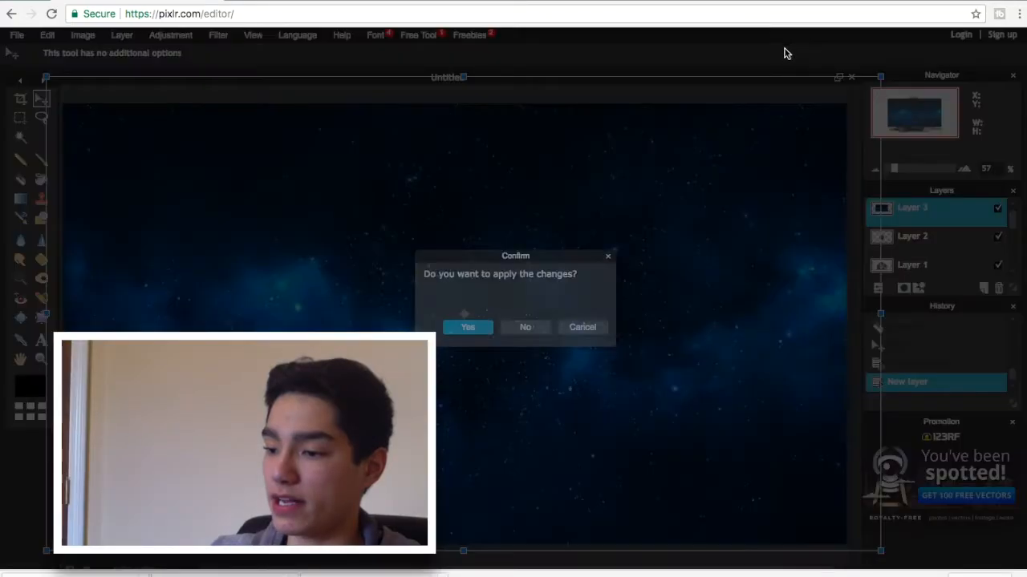
# Apply the starry space background placement and erase leftover edges around the rat
pyautogui.click(467, 328)
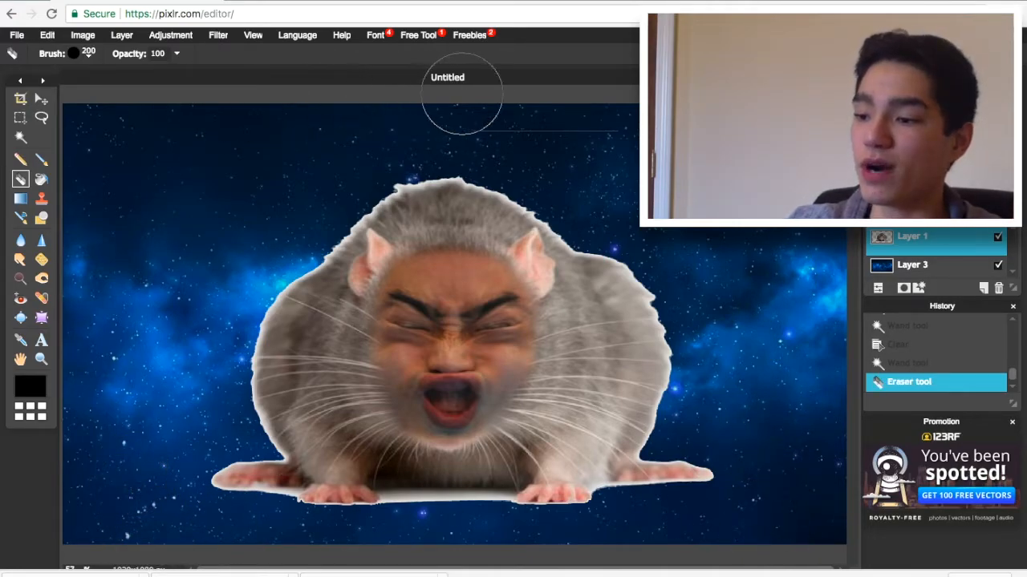
pyautogui.click(40, 98)
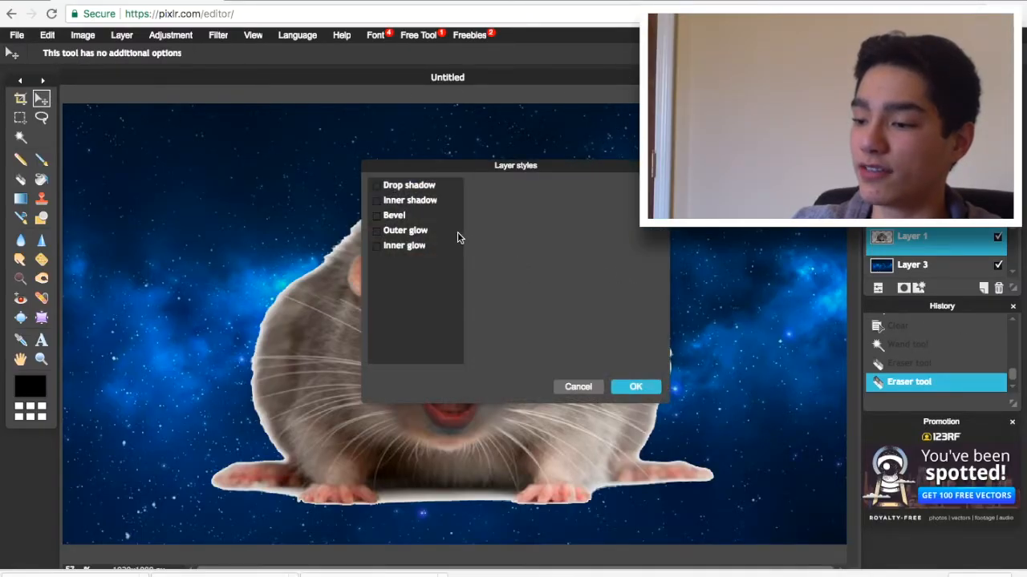
# Add a white outer glow to the rat and save as JPEG 'my little cut'
pyautogui.click(376, 230)
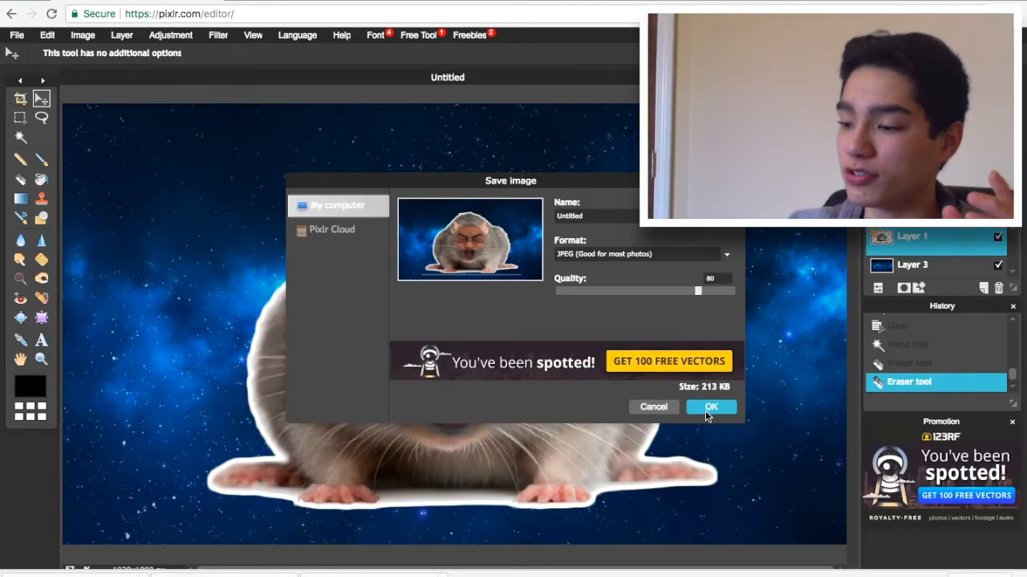
pyautogui.click(710, 407)
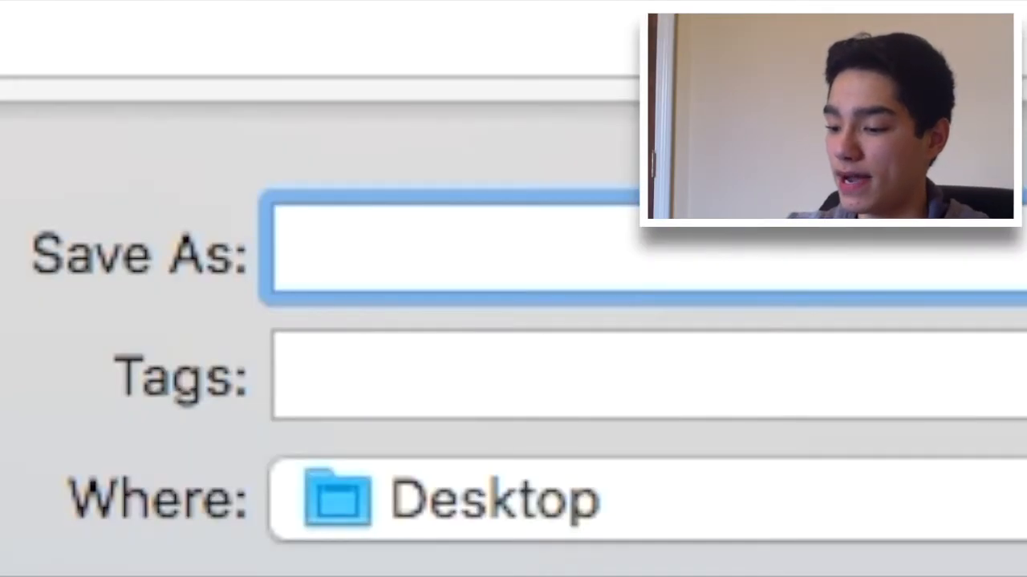
pyautogui.write('my little cut')
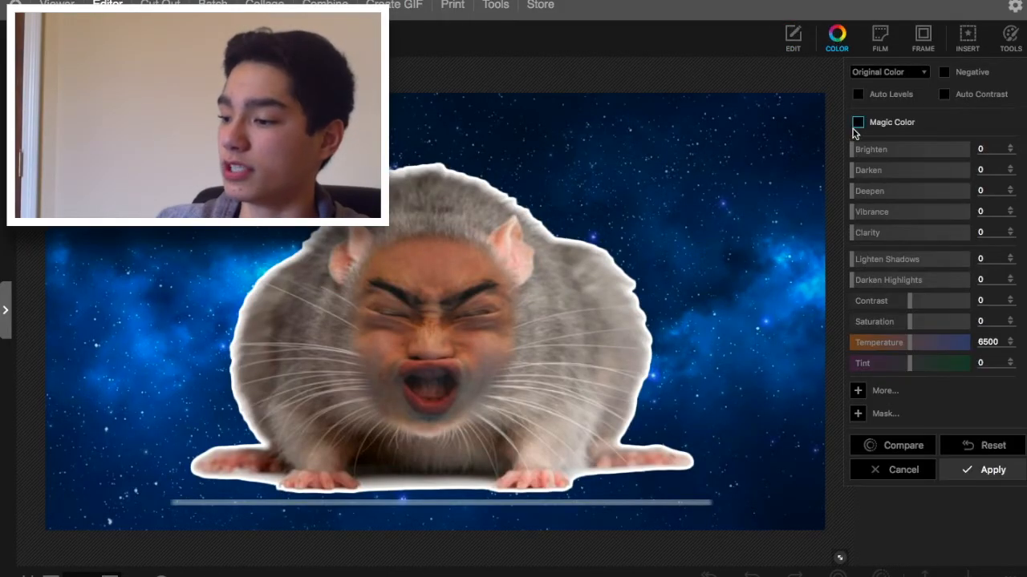
# Raise the Saturation slider to about 13 in PhotoScape X's Color tools
pyautogui.moveTo(908, 321); pyautogui.dragTo(919, 320)
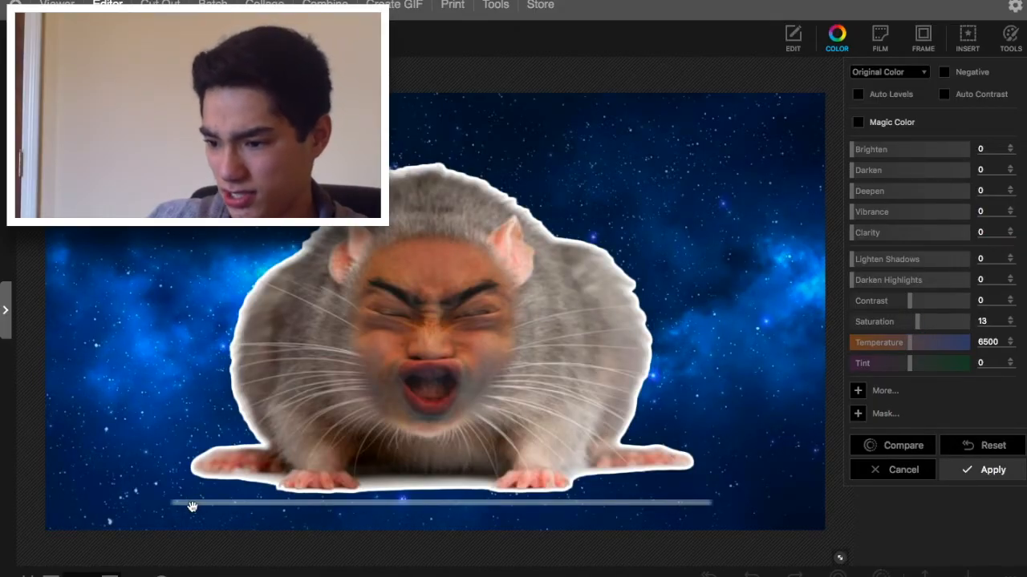
pyautogui.moveTo(193, 505); pyautogui.dragTo(513, 505)
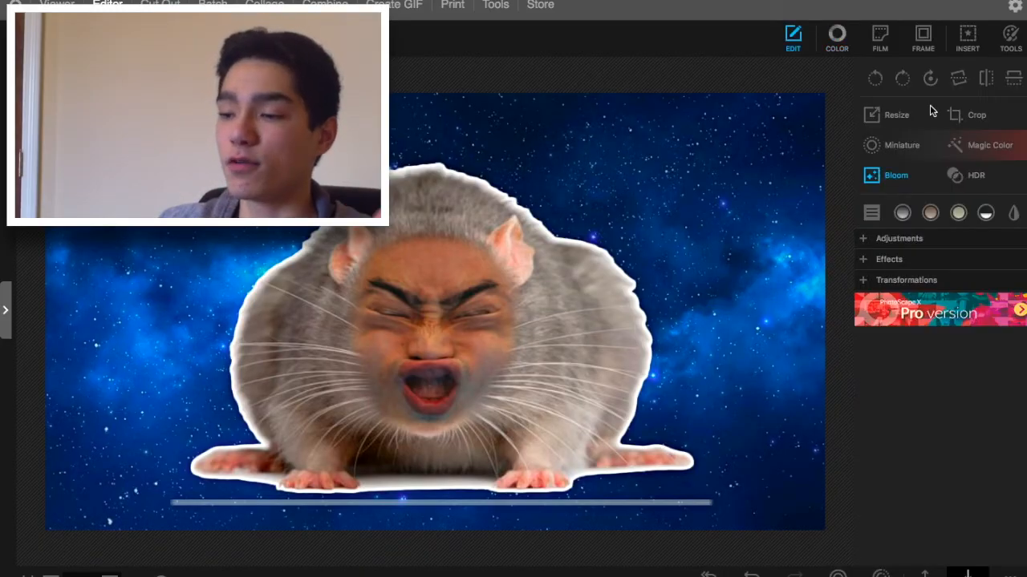
# Insert a text object from the Insert menu for the MY NEWPET caption
pyautogui.click(966, 36)
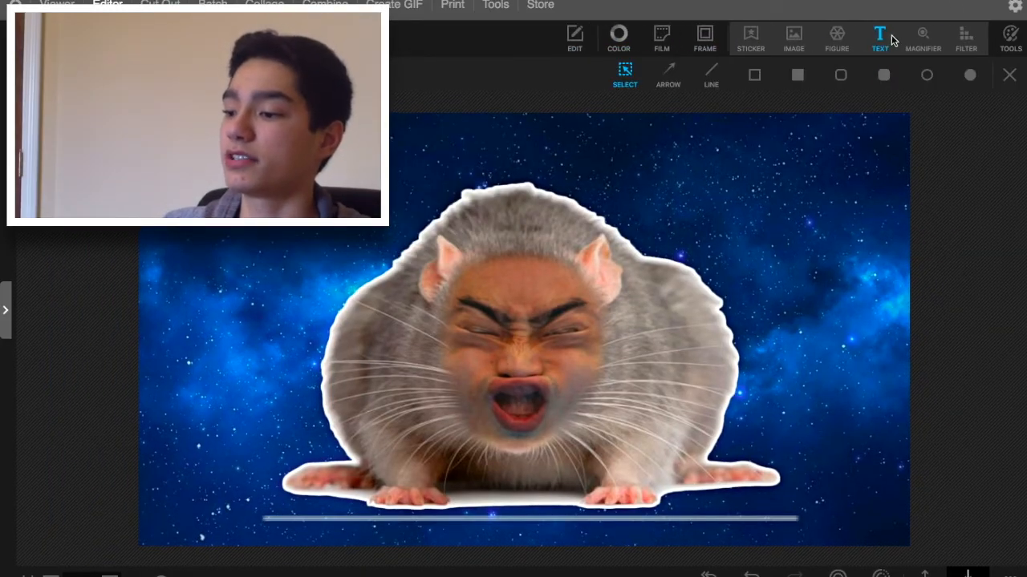
pyautogui.click(878, 36)
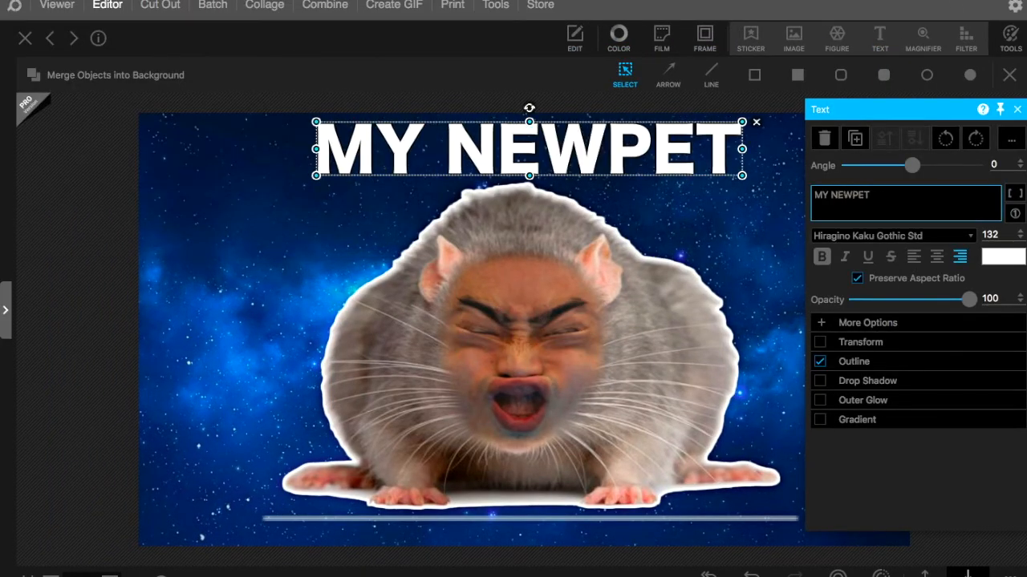